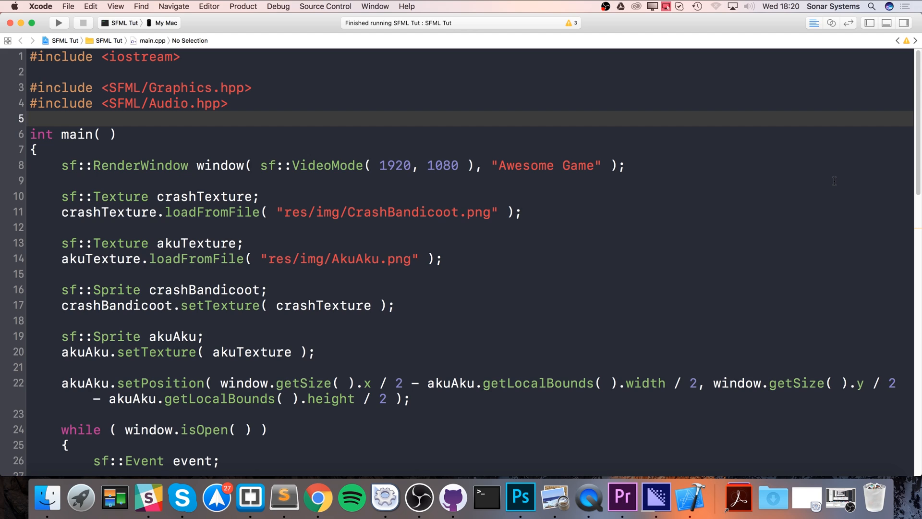
Drag the red square up beside the blue rectangle until the two shapes overlap.
{"action": "left_click", "coordinate": [57, 23]}
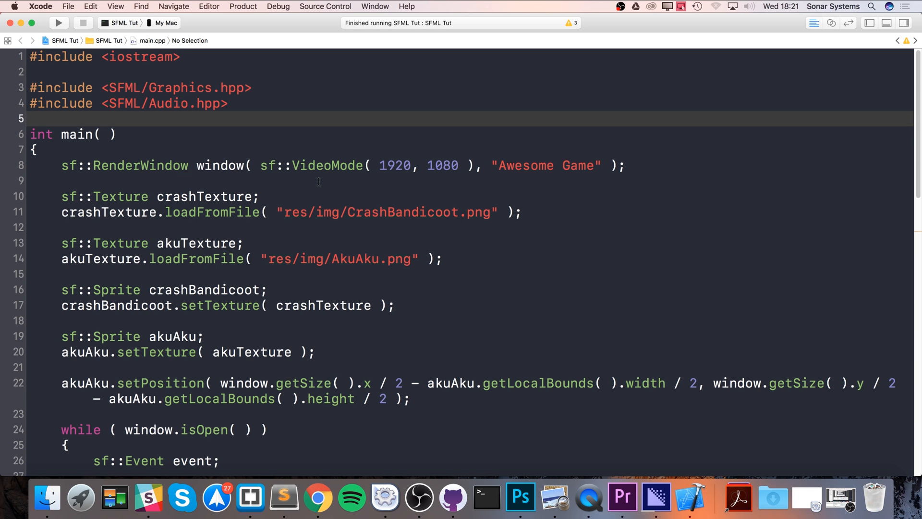
{"action": "left_click", "coordinate": [520, 497]}
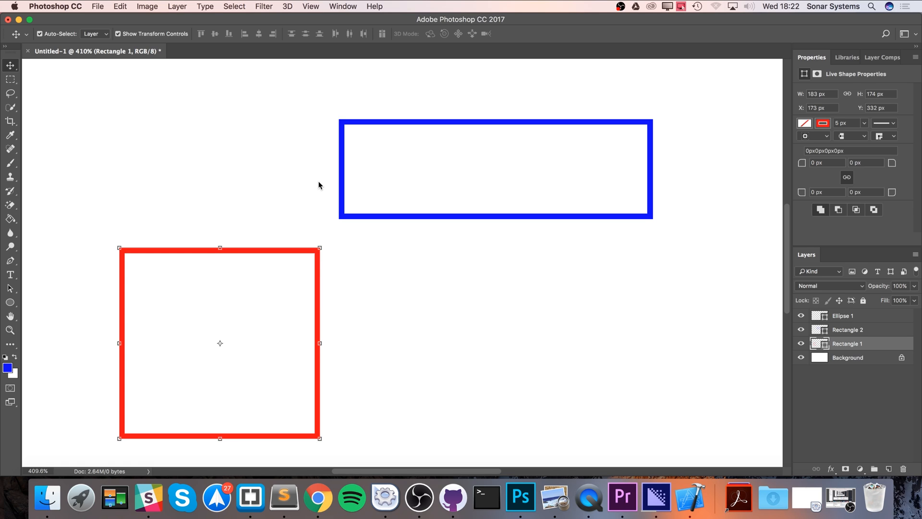
{"action": "mouse_move", "coordinate": [294, 235]}
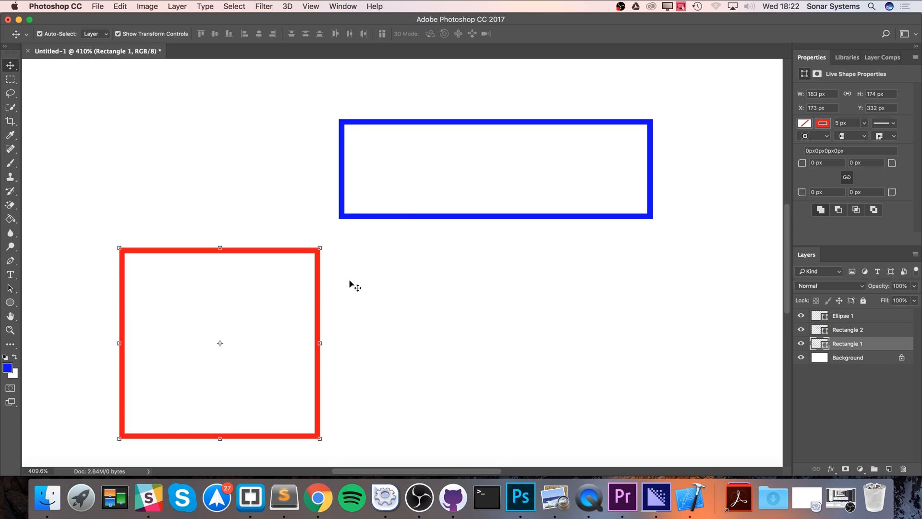
{"action": "mouse_move", "coordinate": [340, 276]}
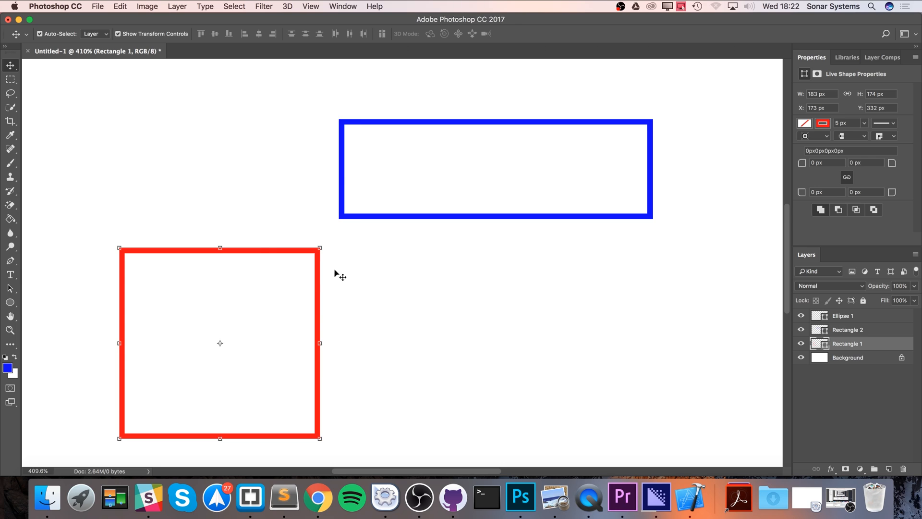
{"action": "mouse_move", "coordinate": [347, 198]}
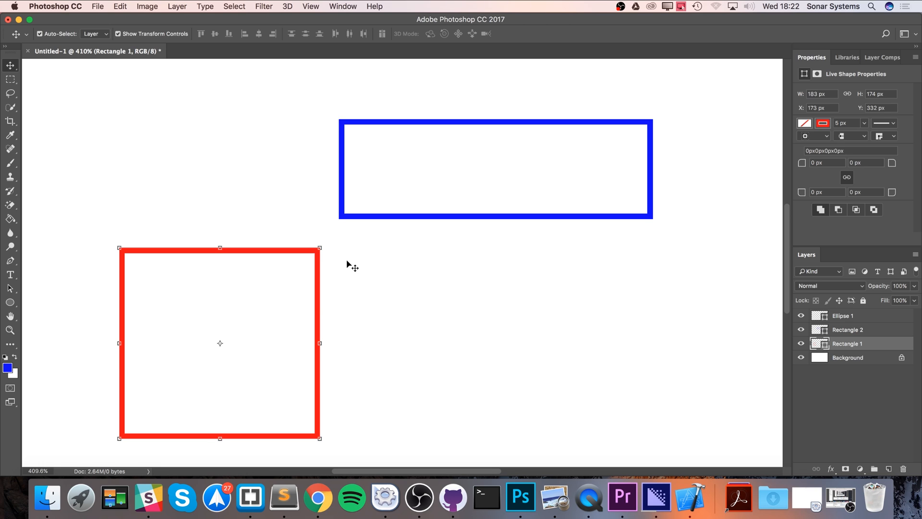
{"action": "left_click_drag", "start_coordinate": [220, 343], "coordinate": [211, 331]}
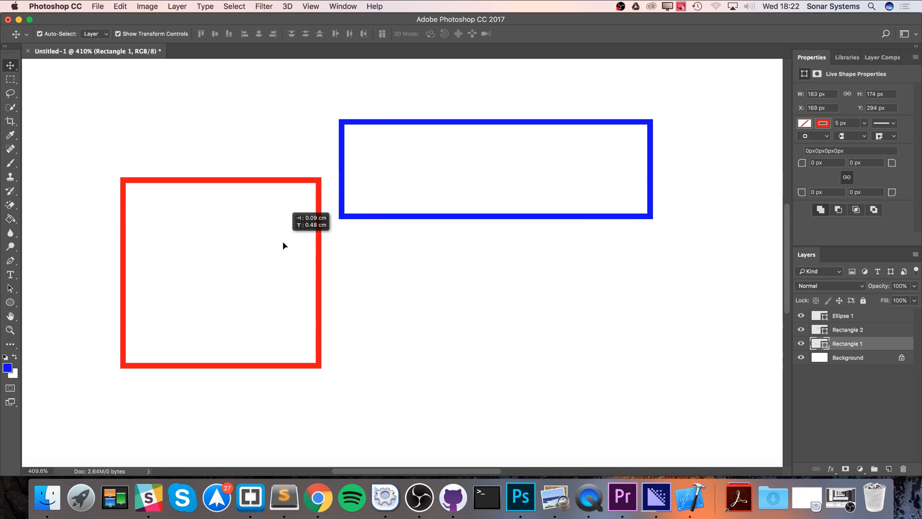
{"action": "left_click_drag", "start_coordinate": [283, 246], "coordinate": [288, 277]}
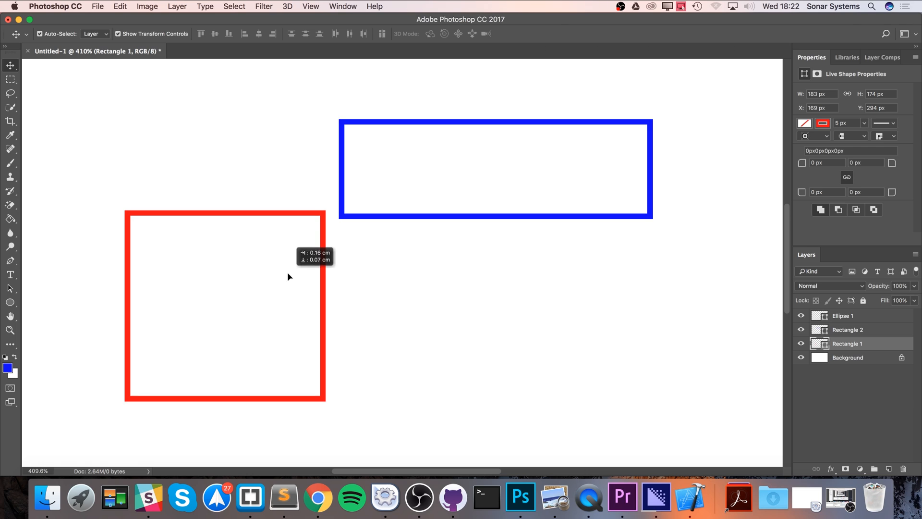
{"action": "left_click_drag", "start_coordinate": [235, 306], "coordinate": [235, 302]}
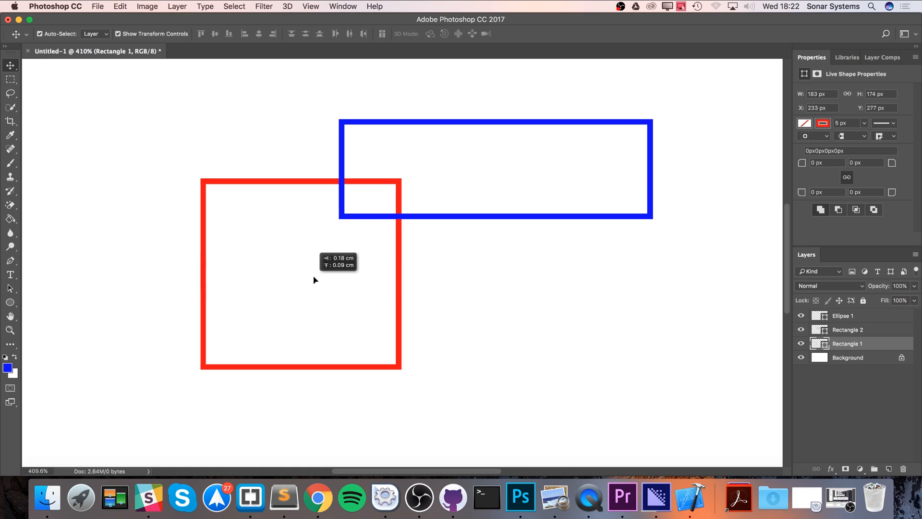
Move the red square away again and nudge the blue rectangle slightly right.
{"action": "left_click_drag", "start_coordinate": [300, 280], "coordinate": [228, 321]}
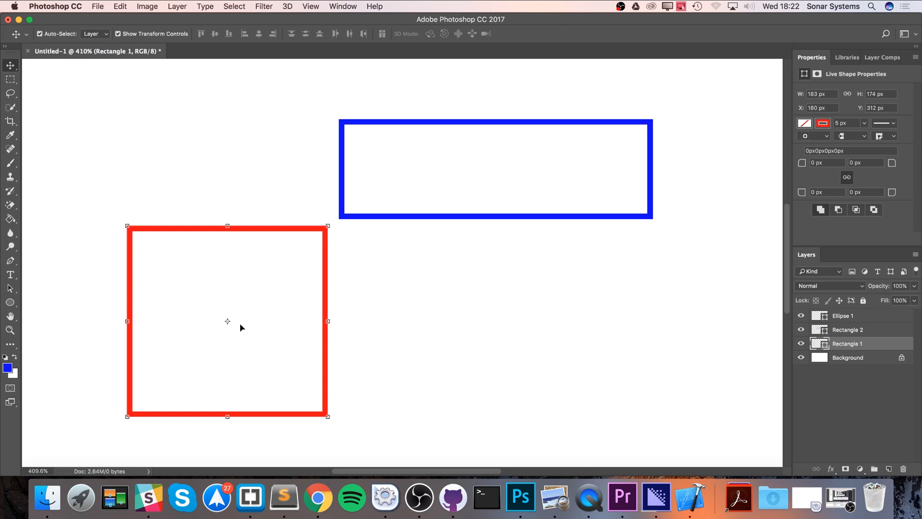
{"action": "left_click_drag", "start_coordinate": [496, 169], "coordinate": [445, 206]}
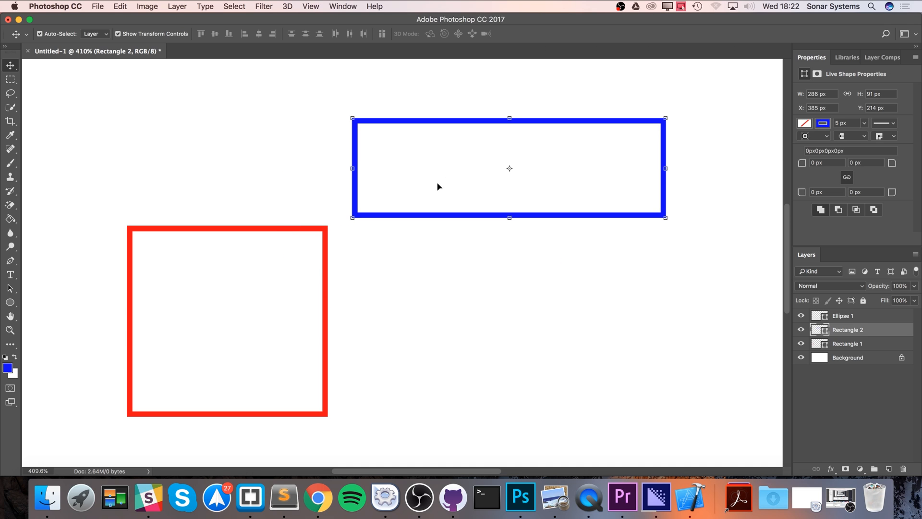
{"action": "mouse_move", "coordinate": [443, 193]}
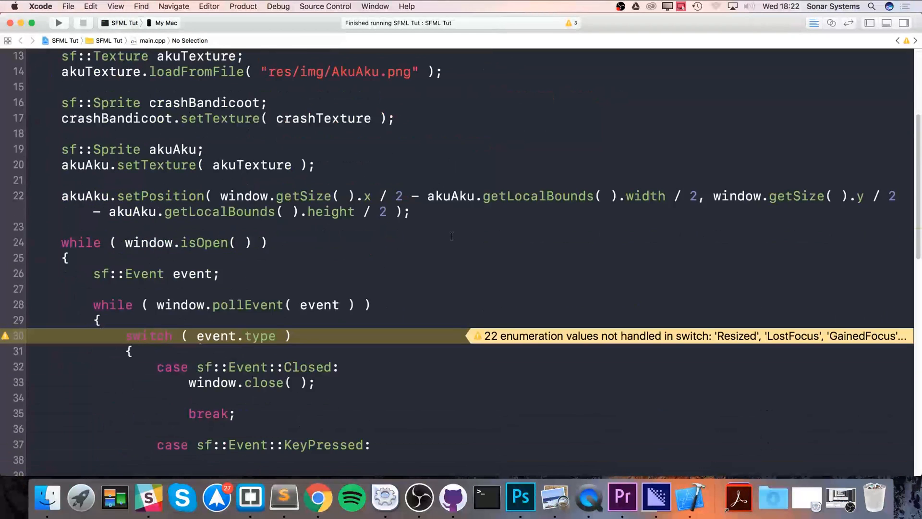
Scroll to the movement code and place the cursor after the closing brace on line 62.
{"action": "scroll", "scroll_direction": "down", "scroll_amount": 3}
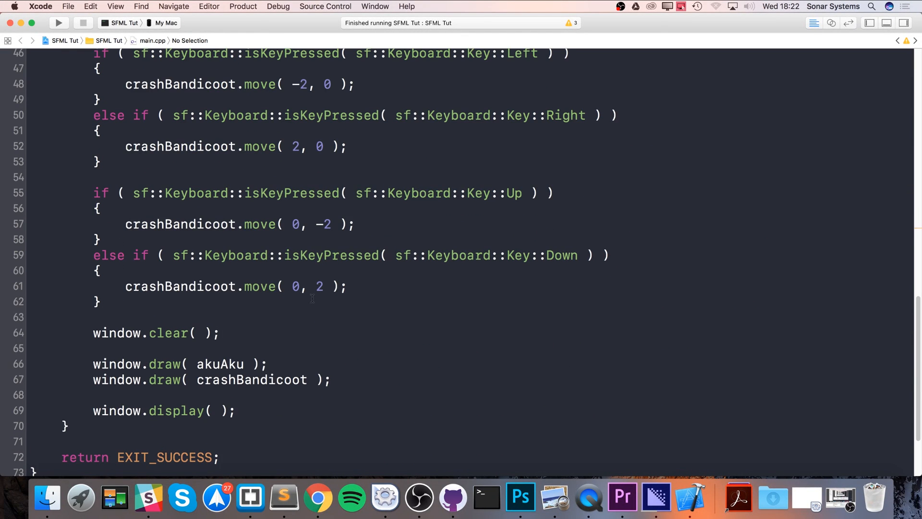
{"action": "left_click", "coordinate": [226, 301]}
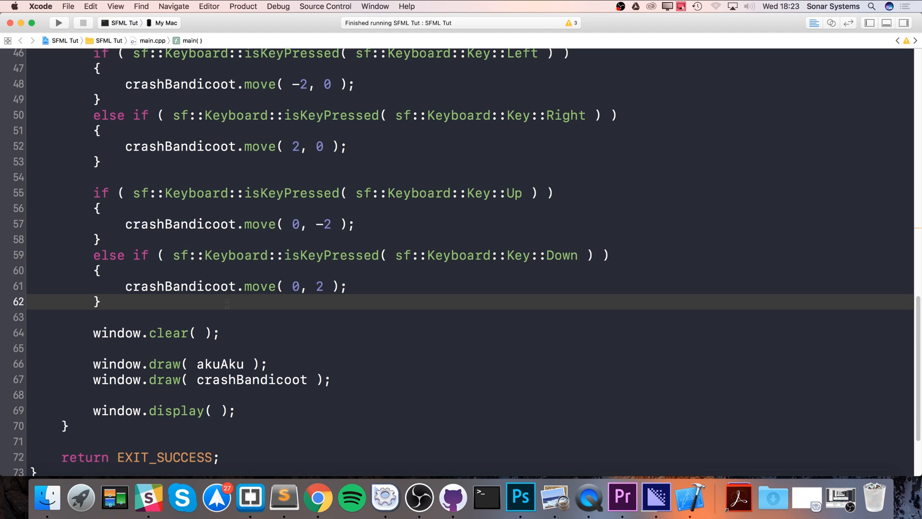
{"action": "left_click", "coordinate": [101, 301]}
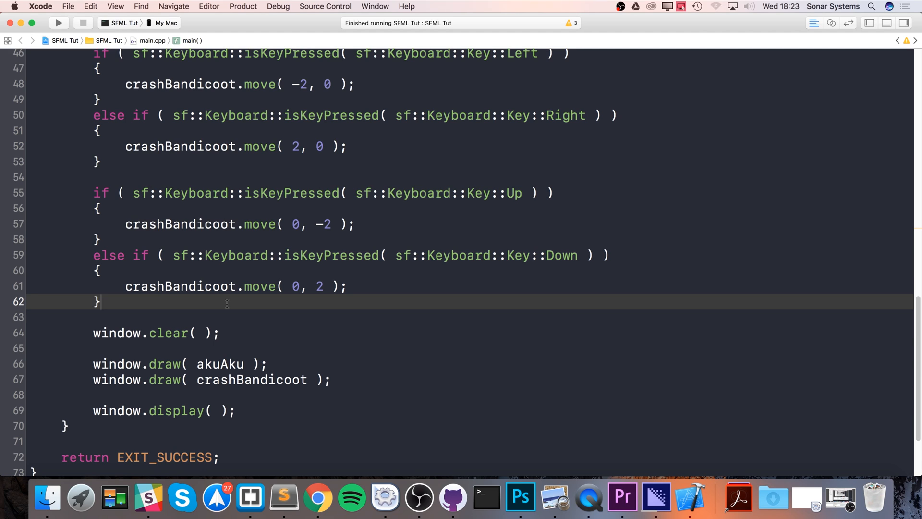
Write 'if ( crashBandicoot.getGlobalBounds( ).' as the start of the collision check.
{"action": "type", "text": "if"}
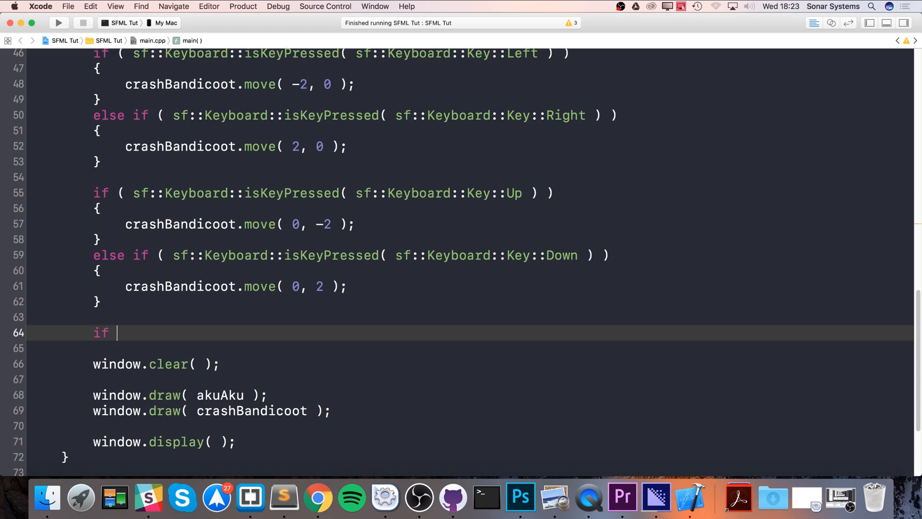
{"action": "type", "text": "("}
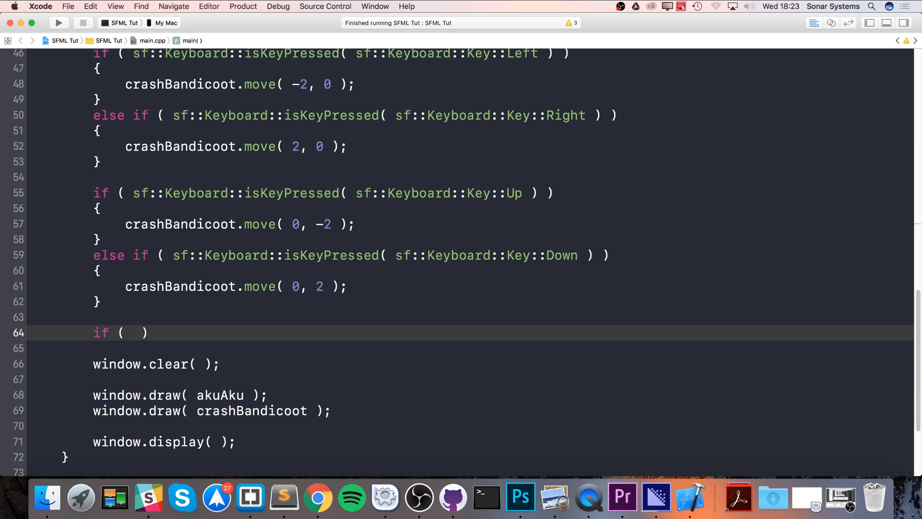
{"action": "left_click", "coordinate": [133, 333]}
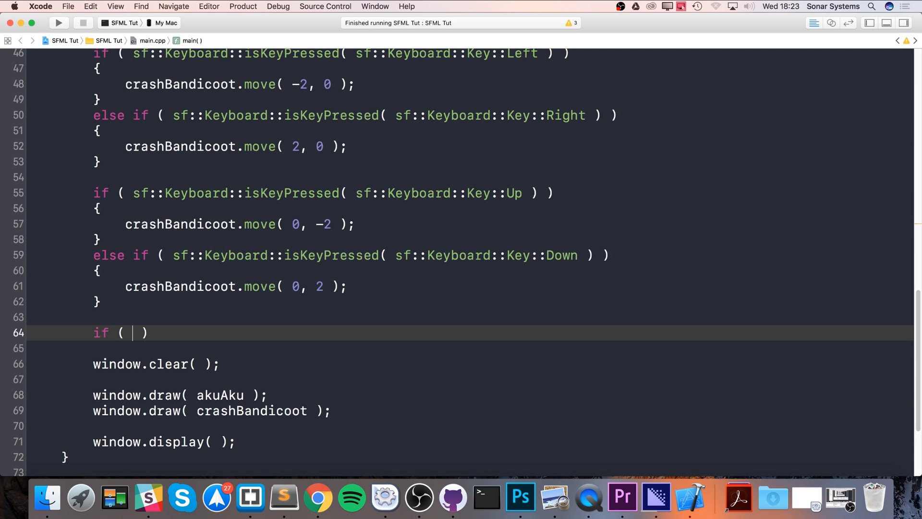
{"action": "type", "text": "cras"}
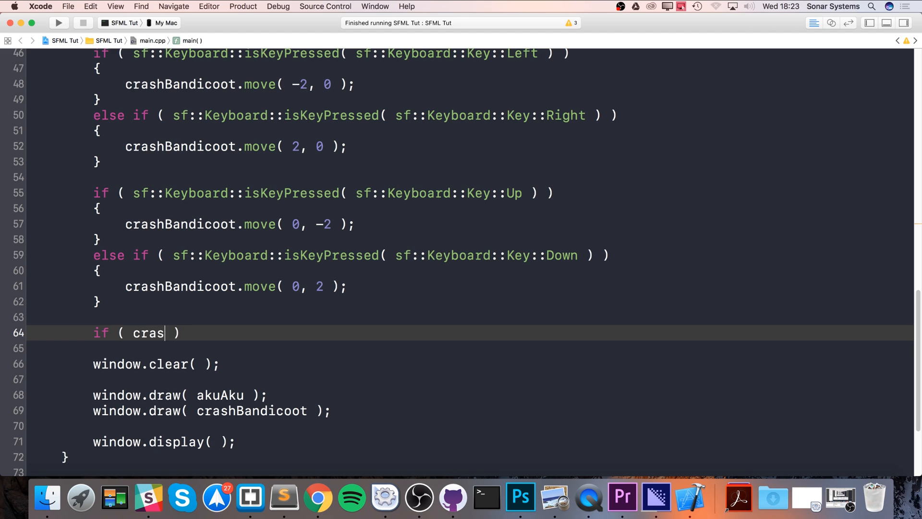
{"action": "type", "text": "hBandicoot"}
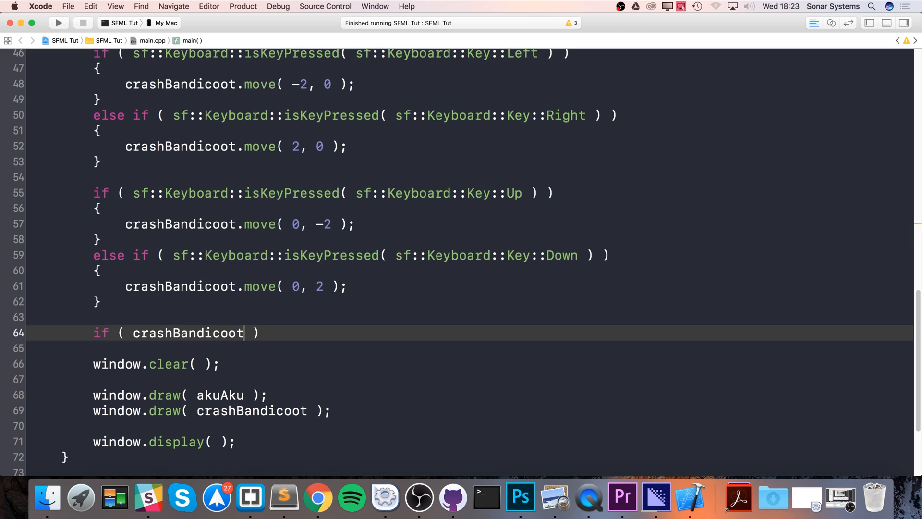
{"action": "type", "text": "."}
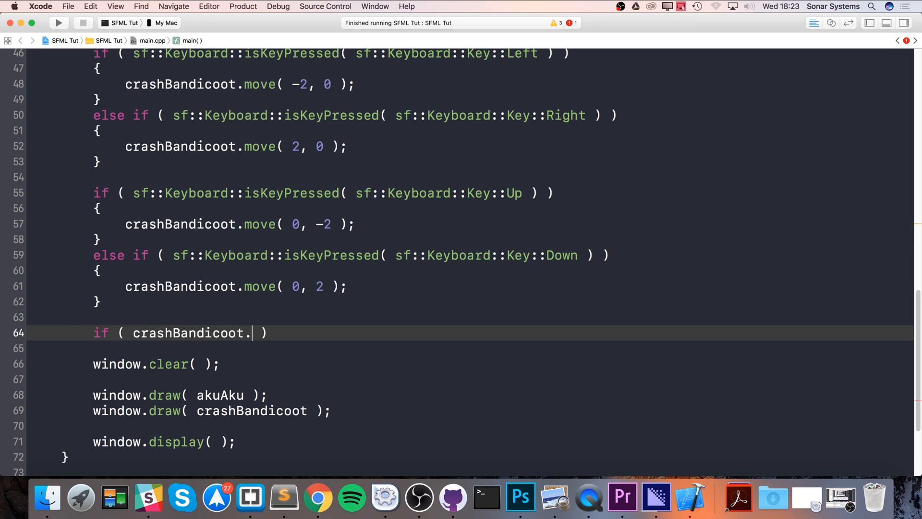
{"action": "type", "text": "get"}
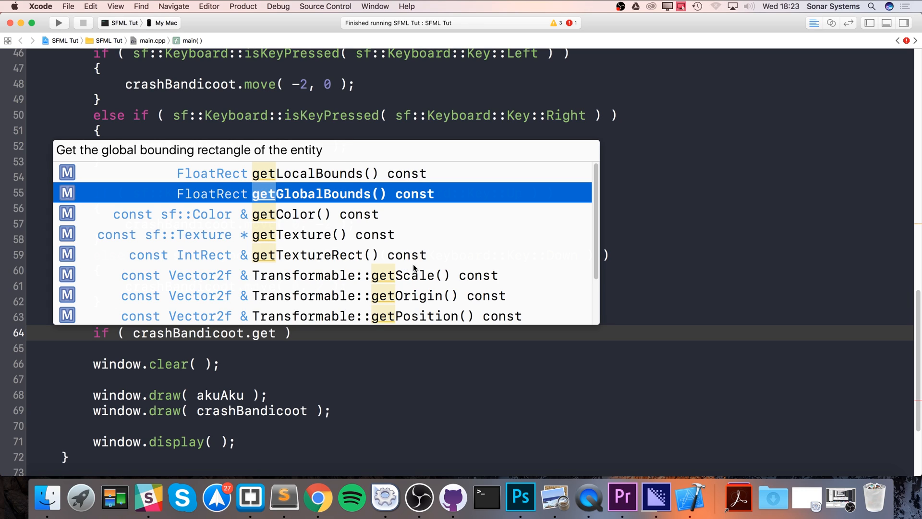
{"action": "mouse_move", "coordinate": [338, 181]}
{"action": "type", "text": "GlobalBounds("}
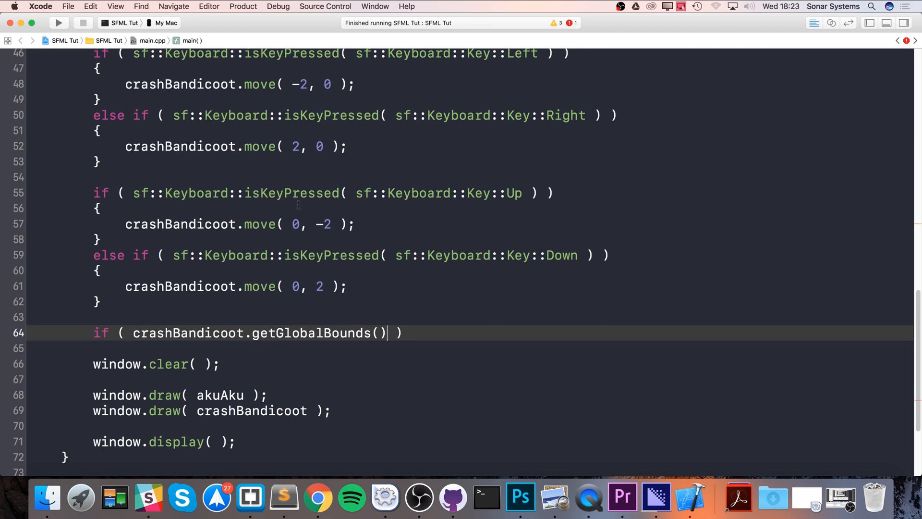
{"action": "type", "text": "). )"}
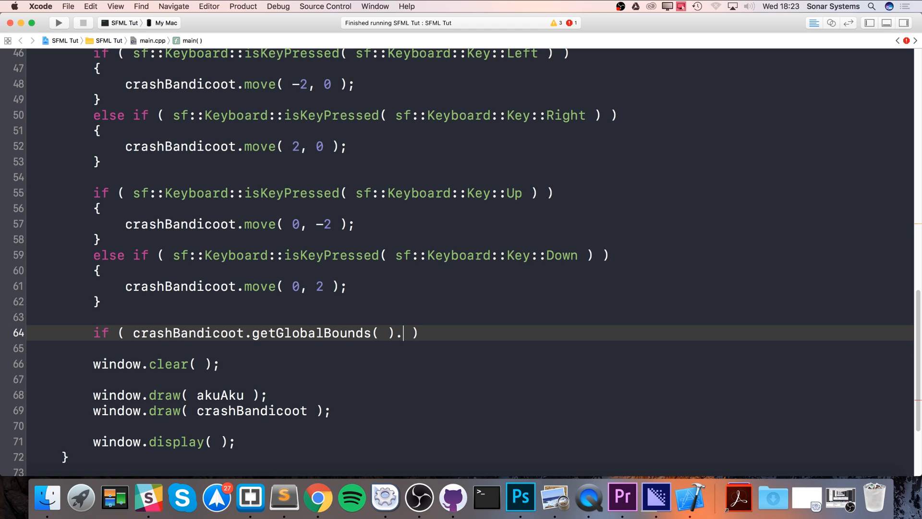
Complete the condition with the intersects(const Rect<float> &rectangle) call from autocomplete.
{"action": "type", "text": "in"}
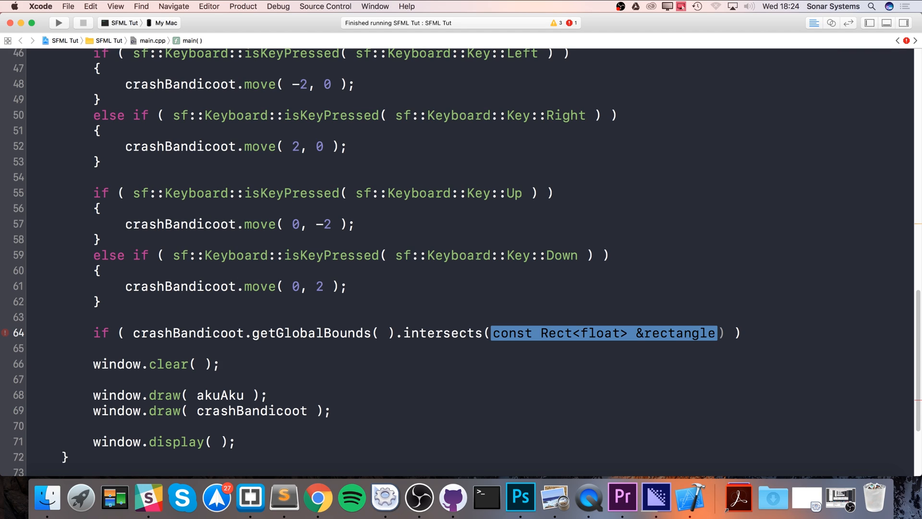
Pass akuAku.getGlobalBounds( ) to intersects and leave an empty if body ready for editing.
{"action": "key", "text": "Delete"}
{"action": "type", "text": "{"}
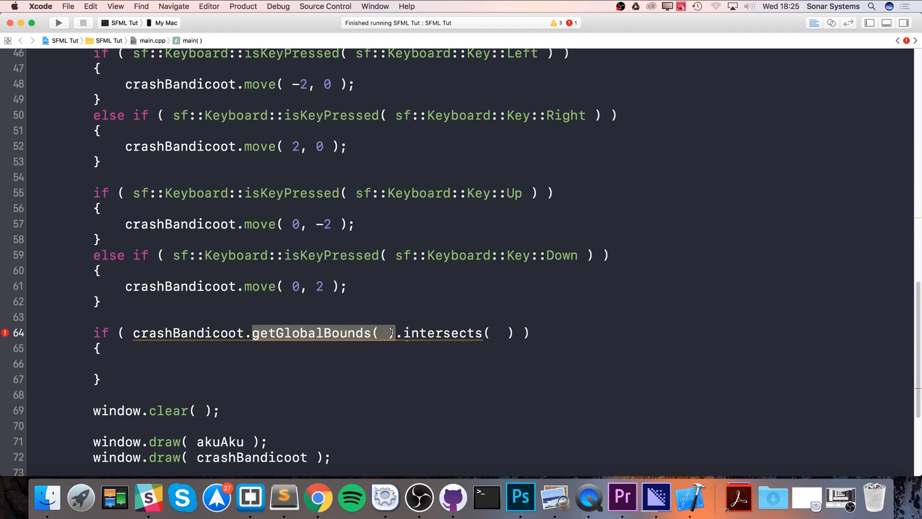
{"action": "mouse_move", "coordinate": [511, 332]}
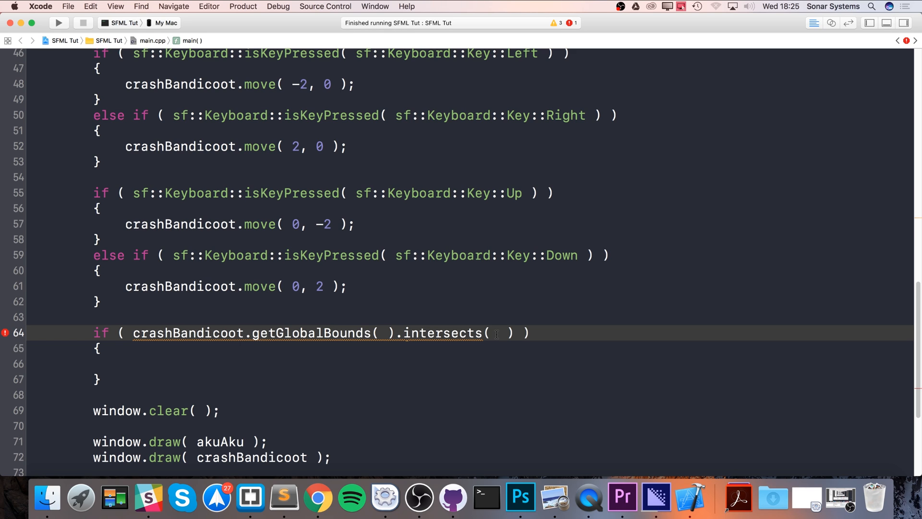
{"action": "type", "text": "akuAku"}
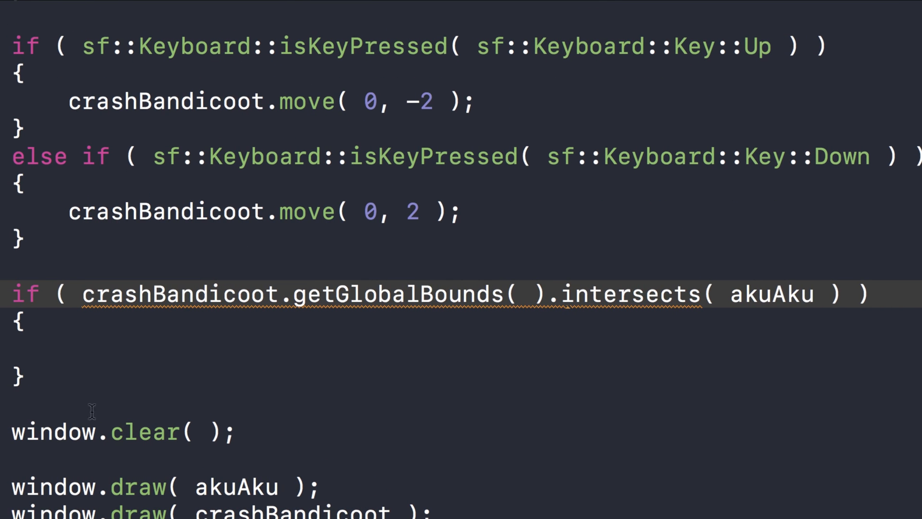
{"action": "type", "text": "."}
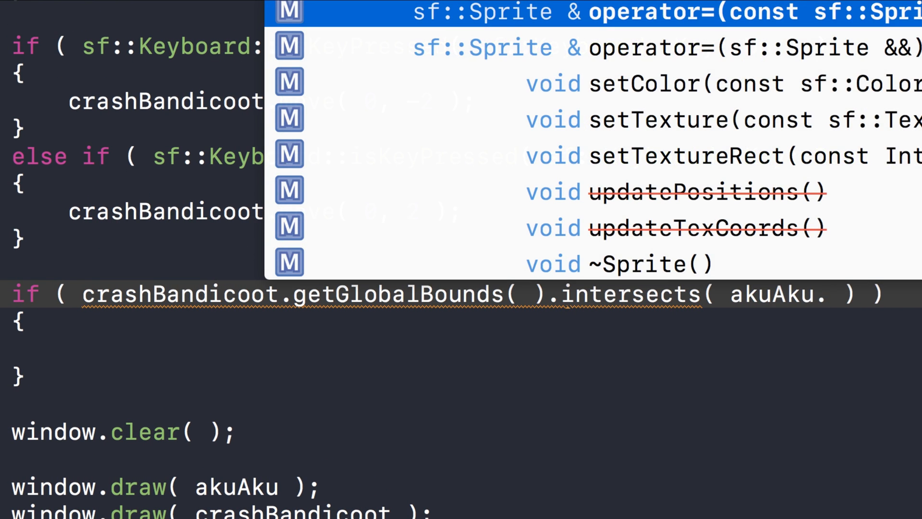
{"action": "type", "text": "getGlobalBounds("}
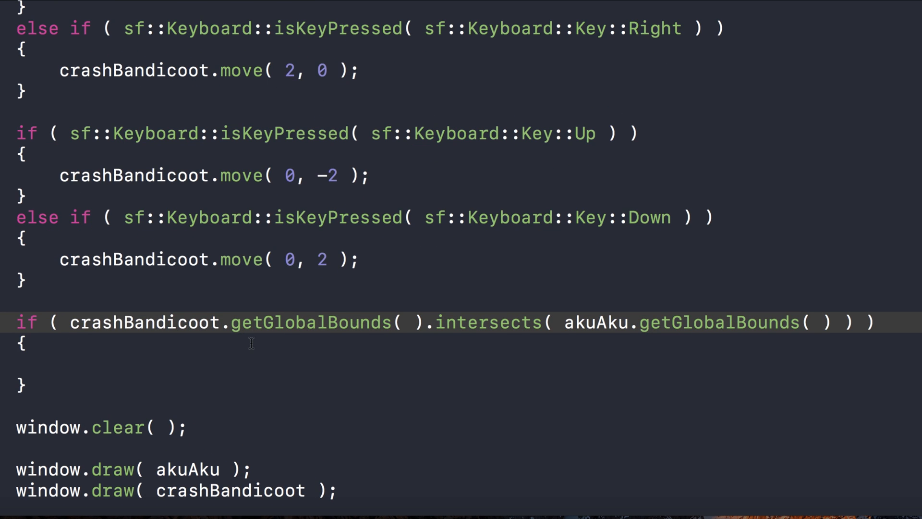
{"action": "left_click", "coordinate": [257, 365]}
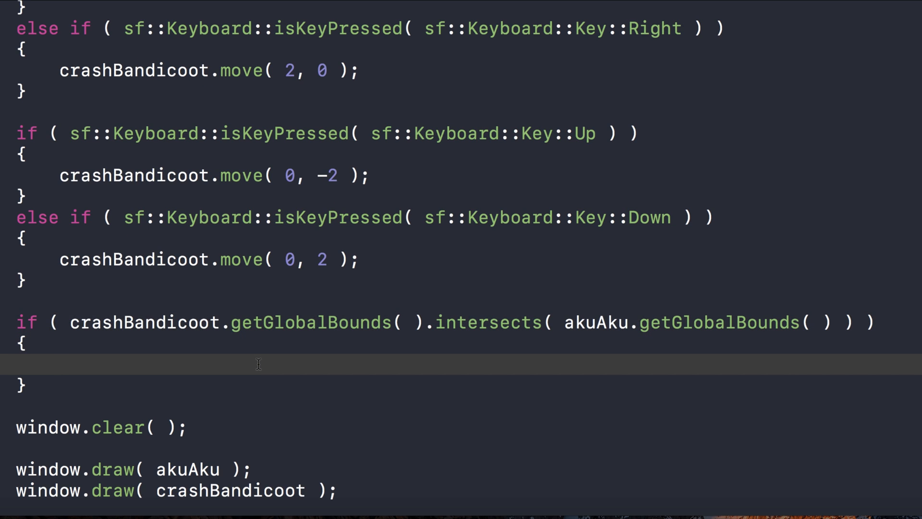
{"action": "left_click", "coordinate": [58, 364]}
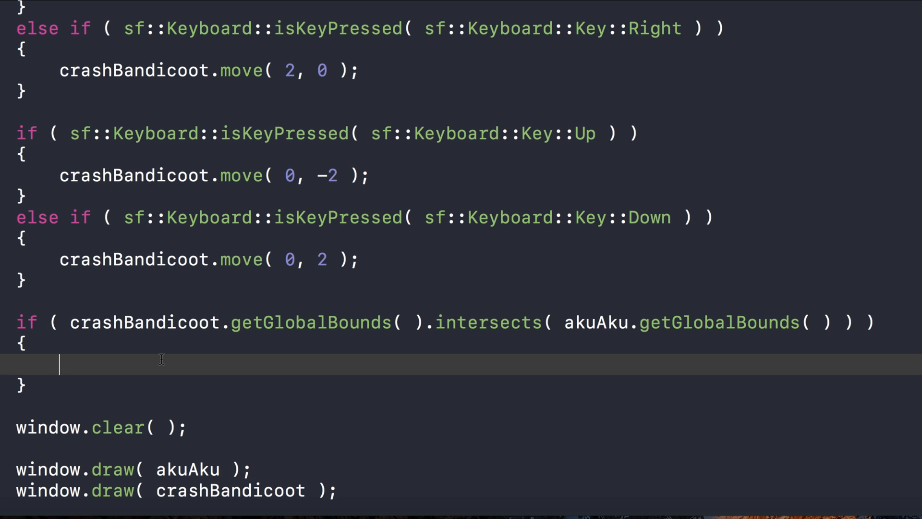
Print "Collision" with std::cout inside the if block.
{"action": "type", "text": "std::Cout <<"}
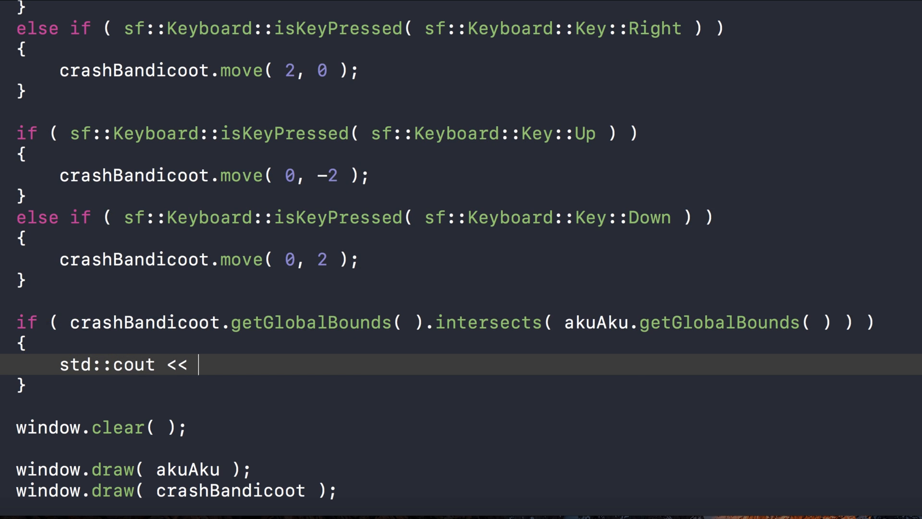
{"action": "type", "text": "\"Colli\""}
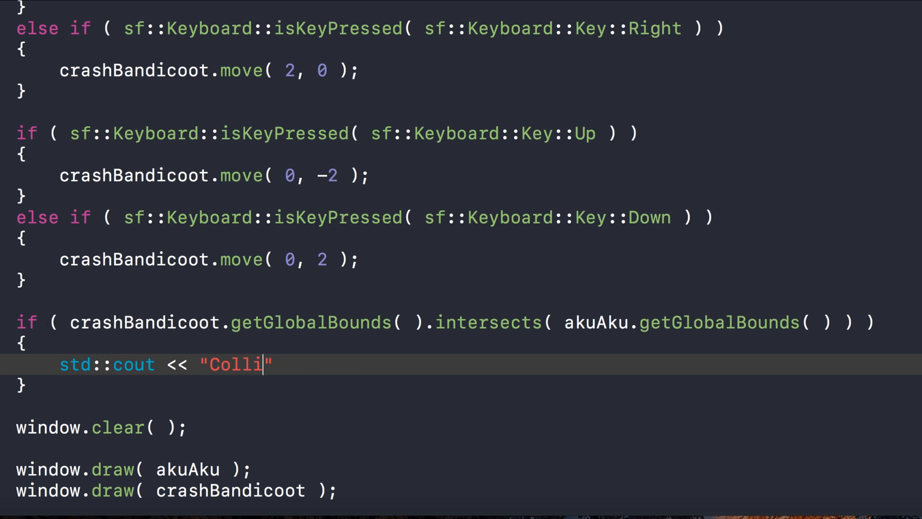
{"action": "type", "text": "sion\" <<"}
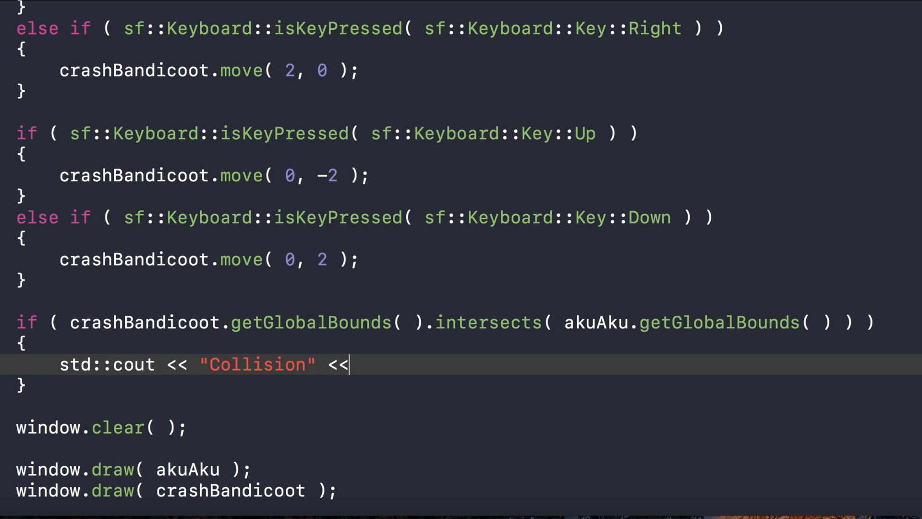
{"action": "type", "text": "std::e"}
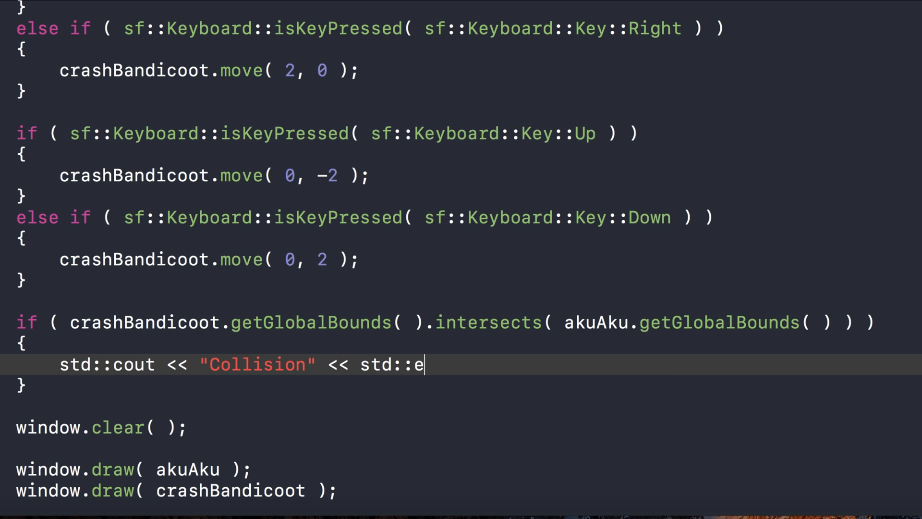
Add an else branch that prints "No Collision".
{"action": "type", "text": "els"}
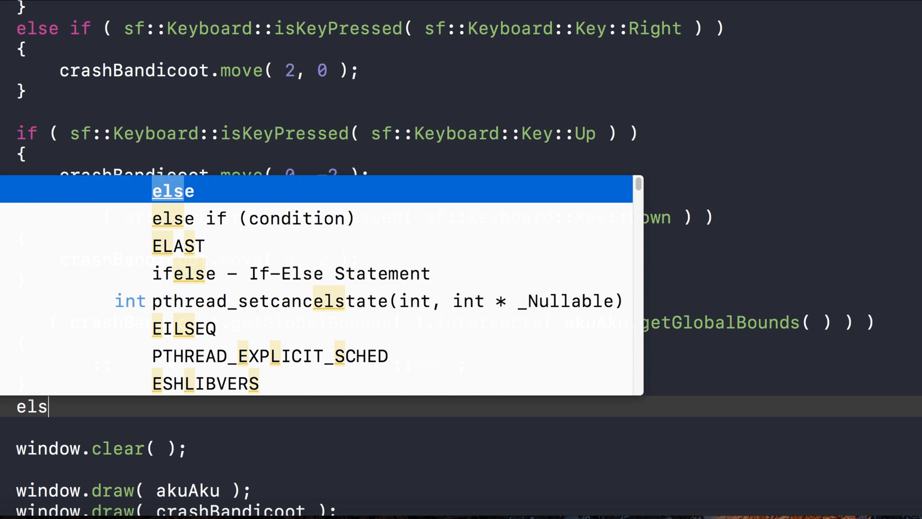
{"action": "key", "text": "Enter"}
{"action": "type", "text": "{"}
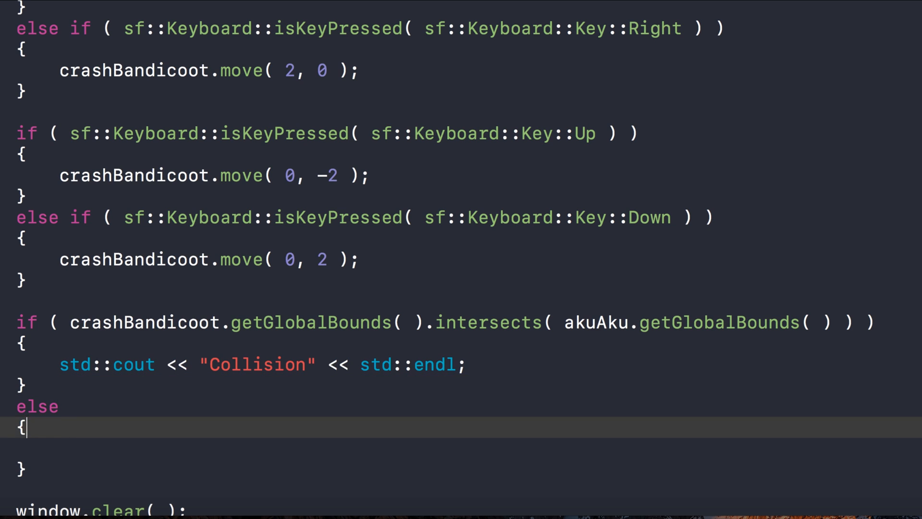
{"action": "type", "text": "std::cout << \"Collision\" << std::endl;"}
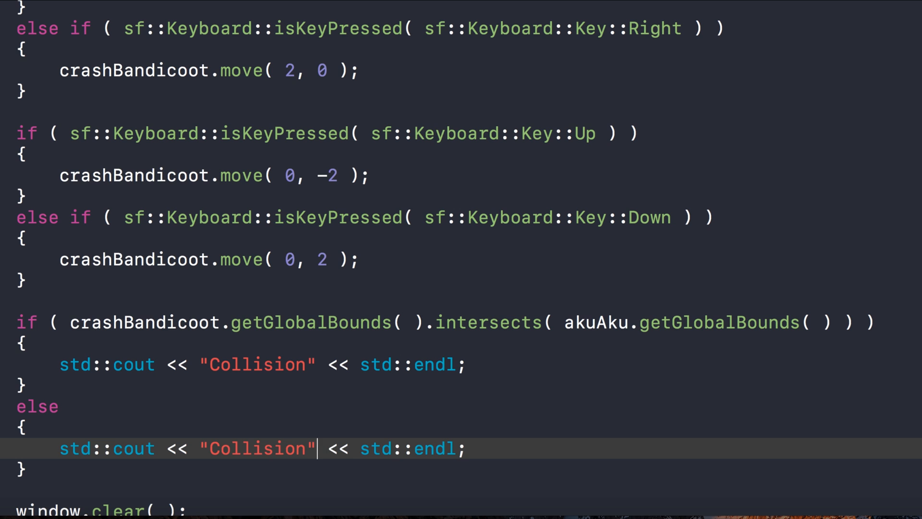
{"action": "type", "text": "No Col"}
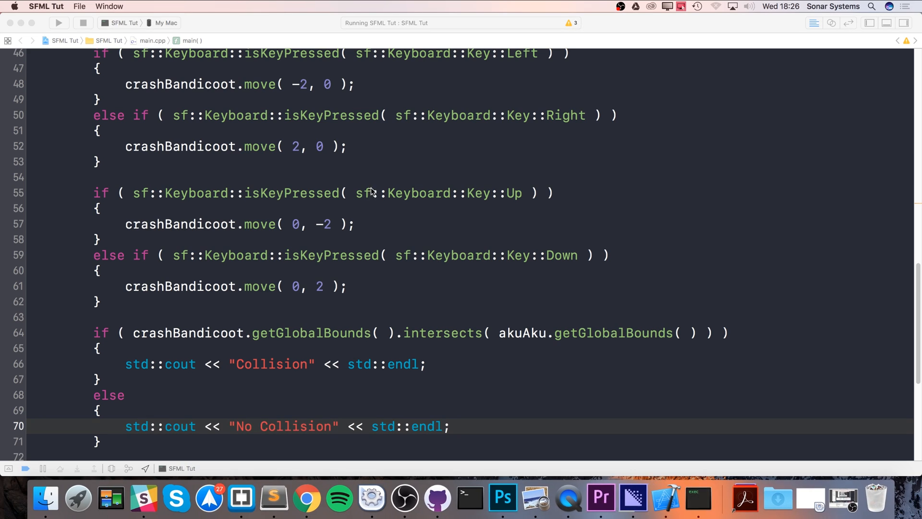
Run the game so the console reports No Collision while the sprites are apart.
{"action": "left_click", "coordinate": [58, 23]}
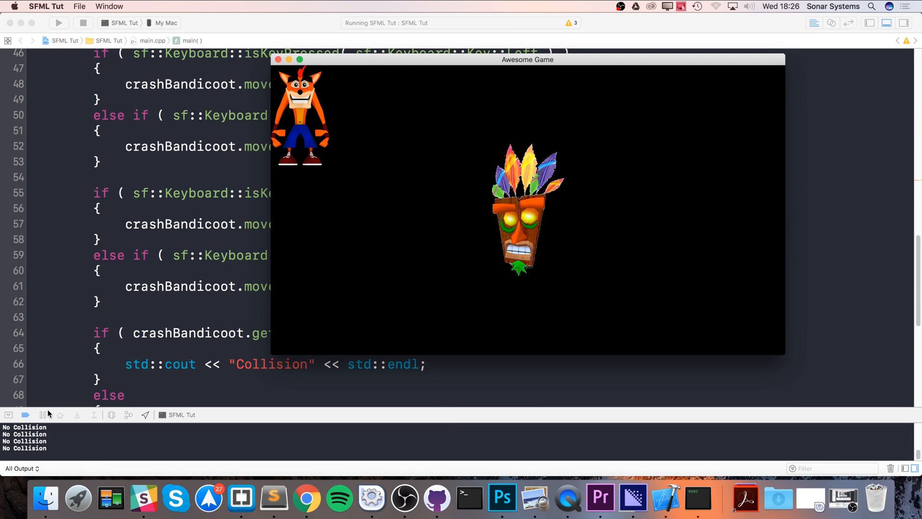
{"action": "mouse_move", "coordinate": [274, 121]}
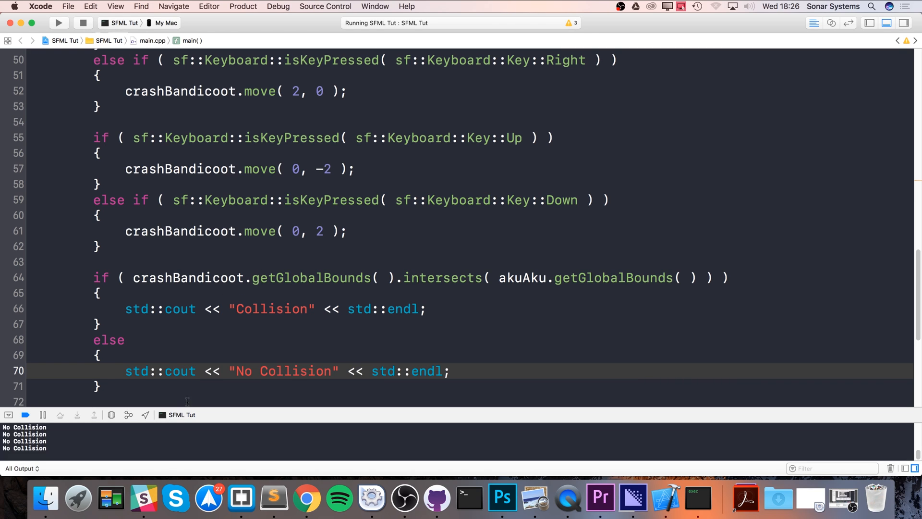
{"action": "scroll", "scroll_direction": "down", "scroll_amount": 3}
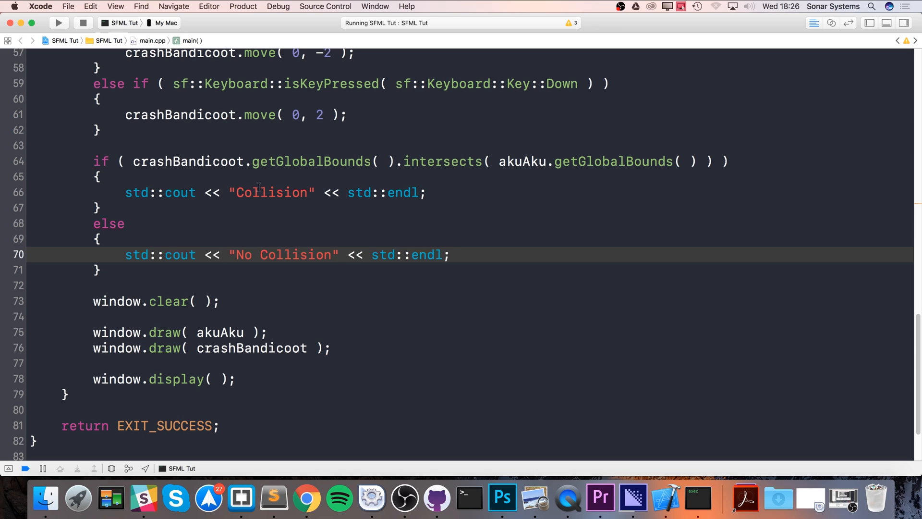
{"action": "left_click_drag", "start_coordinate": [210, 192], "coordinate": [259, 255]}
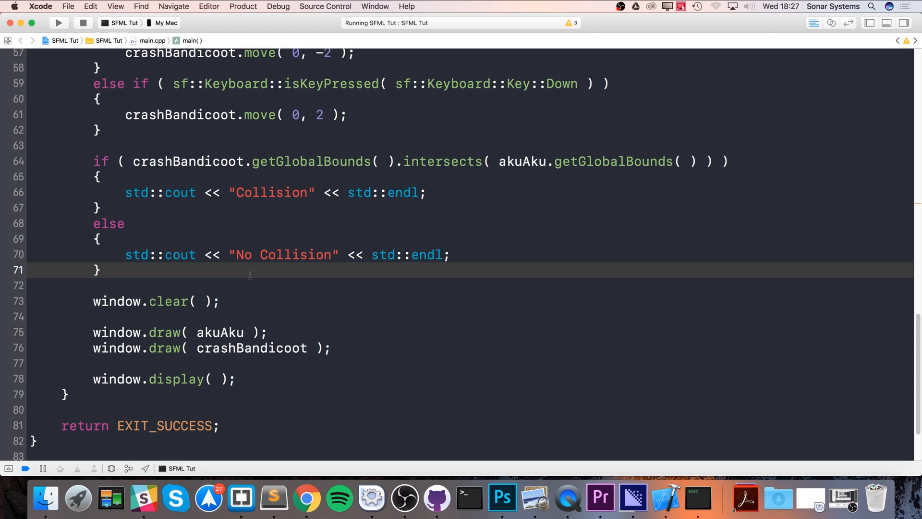
{"action": "left_click", "coordinate": [101, 270]}
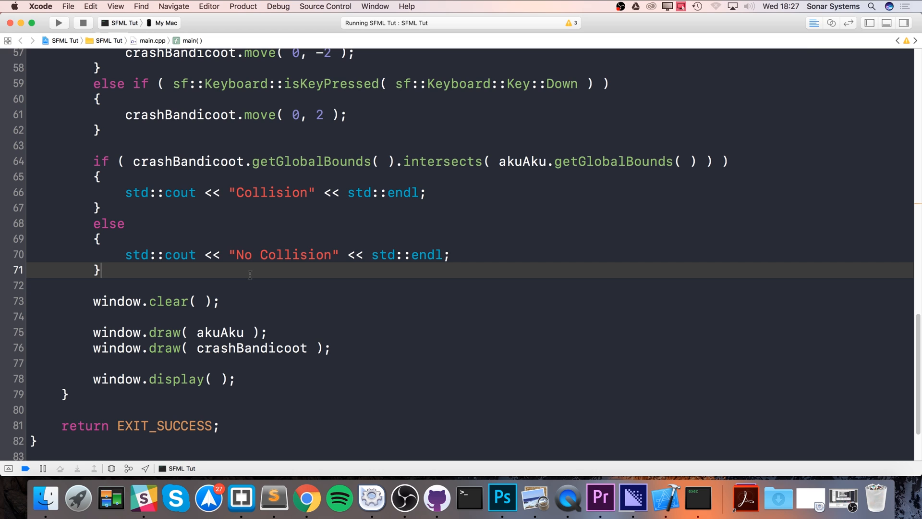
{"action": "mouse_move", "coordinate": [318, 404]}
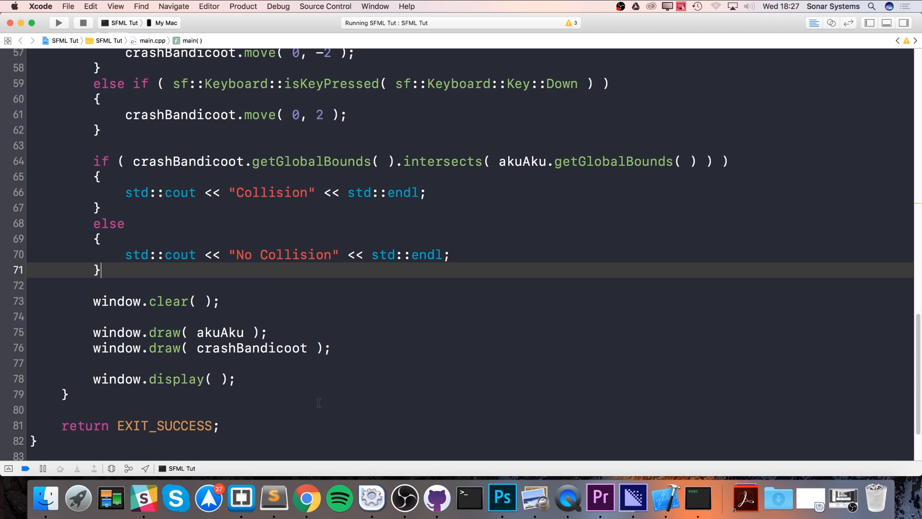
{"action": "mouse_move", "coordinate": [464, 426]}
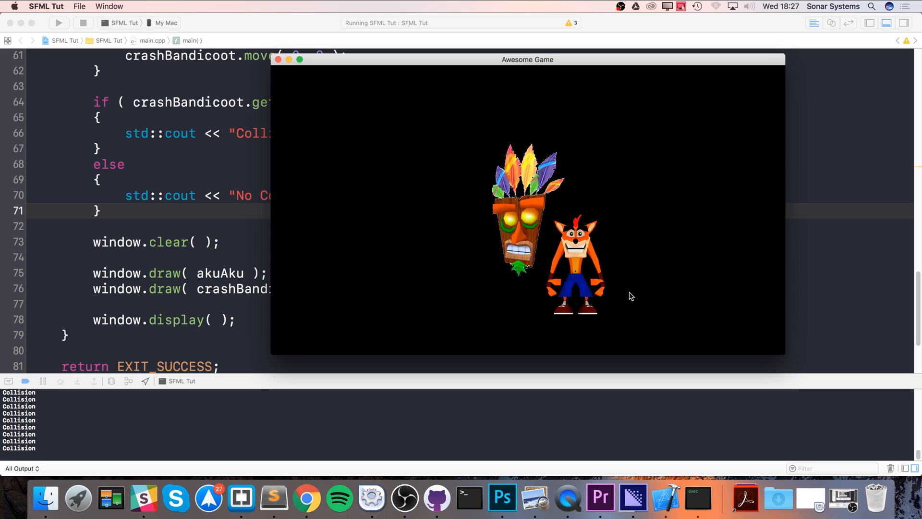
{"action": "mouse_move", "coordinate": [569, 327]}
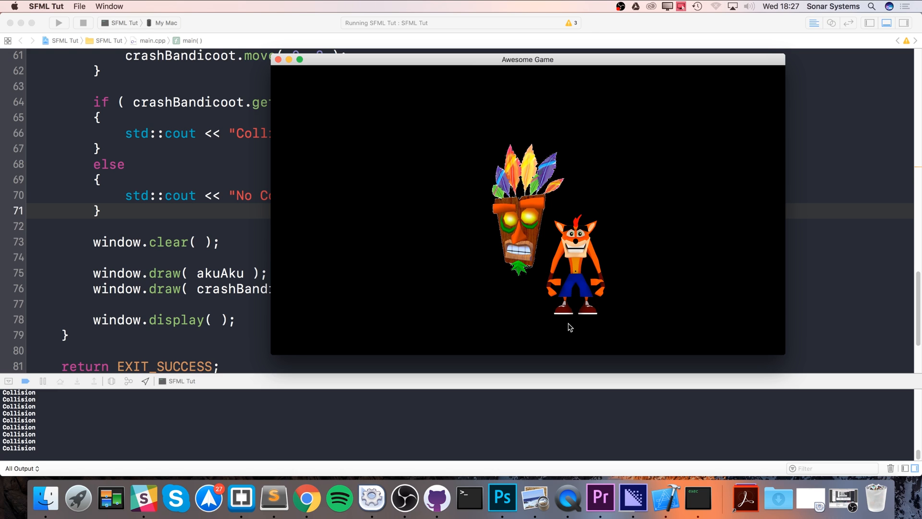
{"action": "mouse_move", "coordinate": [494, 185]}
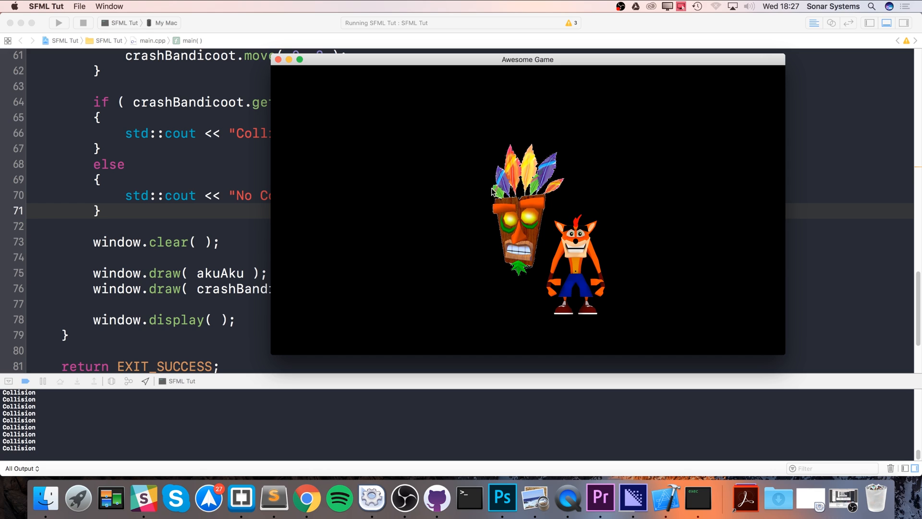
{"action": "mouse_move", "coordinate": [562, 150]}
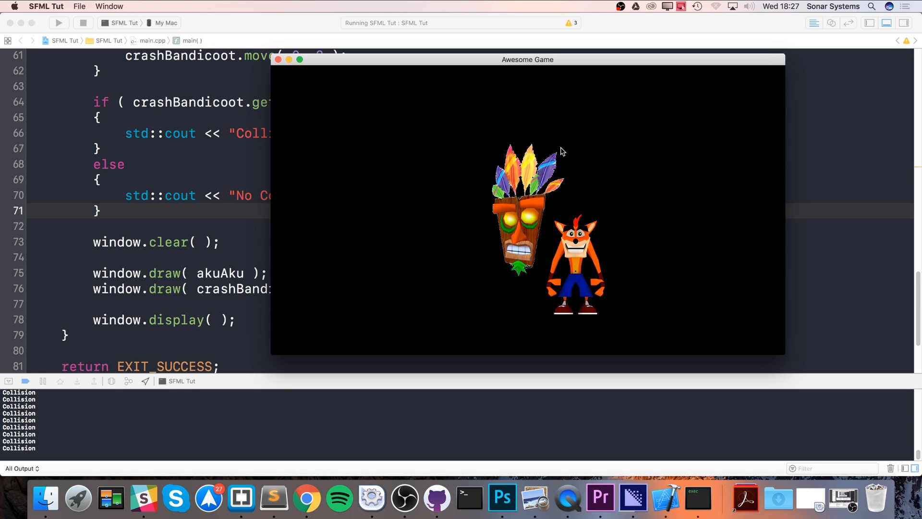
{"action": "mouse_move", "coordinate": [563, 235]}
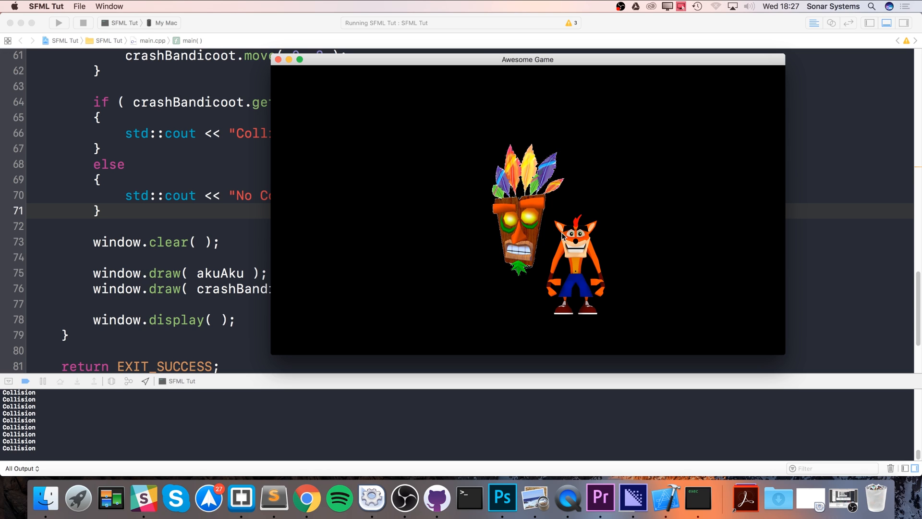
{"action": "mouse_move", "coordinate": [547, 307]}
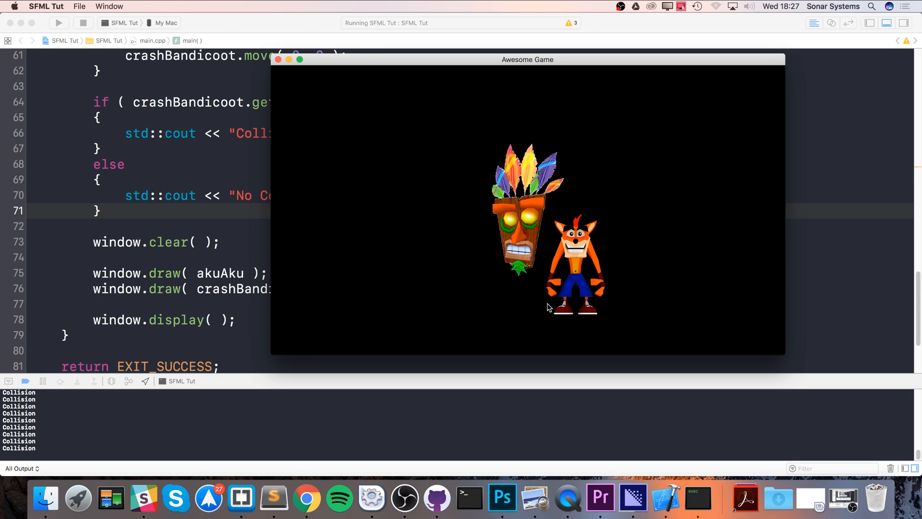
{"action": "mouse_move", "coordinate": [506, 265]}
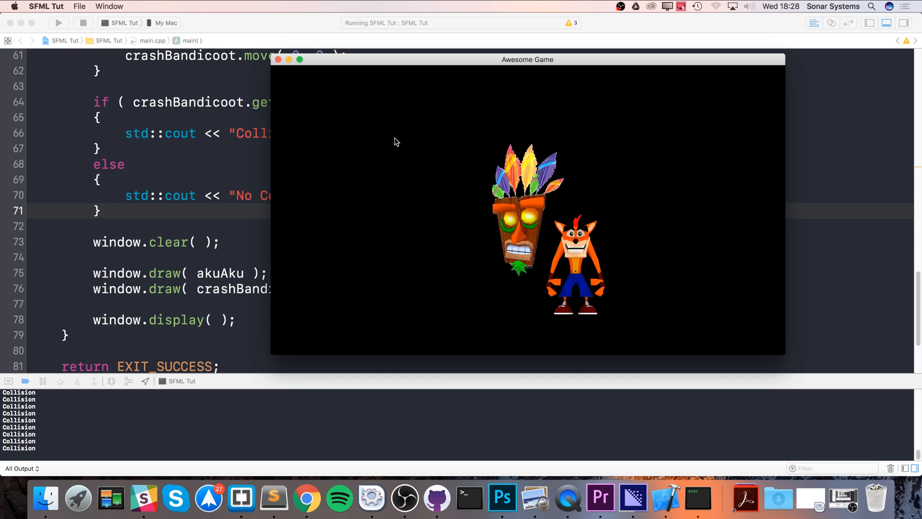
Switch back to Photoshop after the console printed Collision for the overlapping sprites.
{"action": "left_click", "coordinate": [501, 499]}
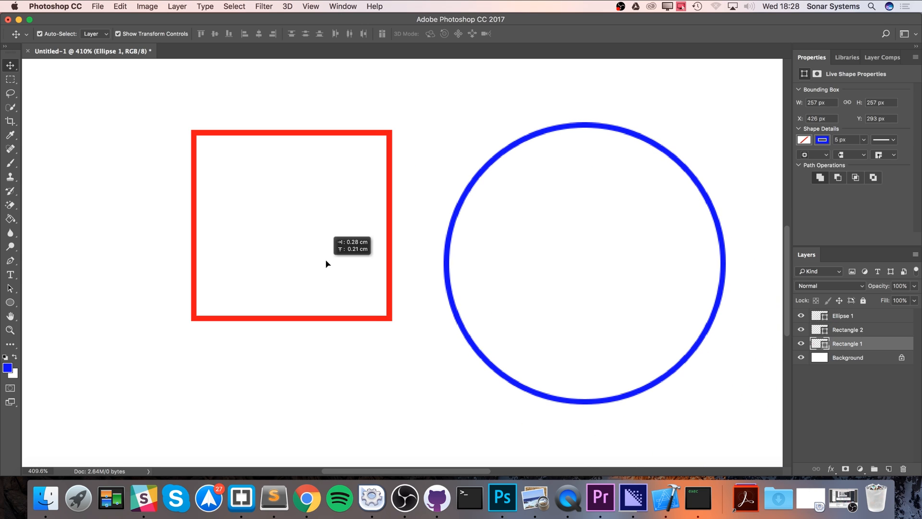
Move the red square down below-left of the blue circle and reselect it to show its bounds.
{"action": "left_click_drag", "start_coordinate": [327, 264], "coordinate": [280, 259]}
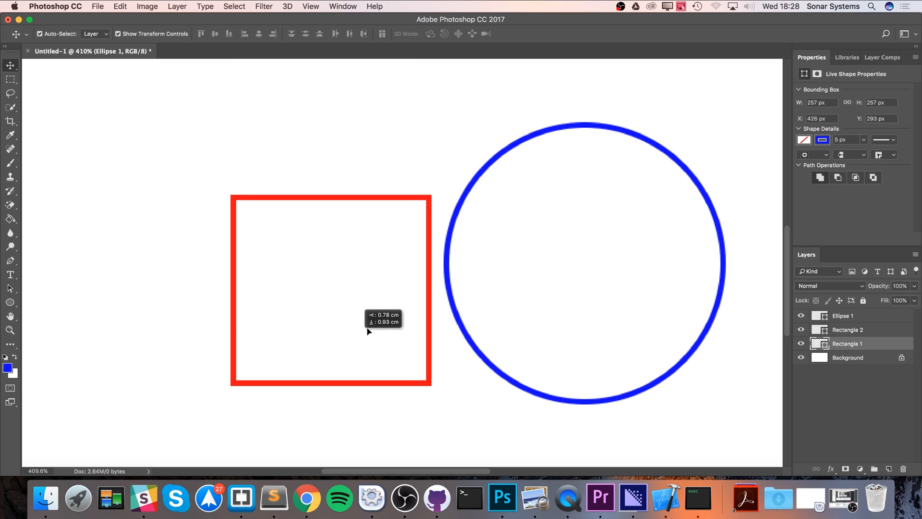
{"action": "left_click_drag", "start_coordinate": [369, 331], "coordinate": [340, 331]}
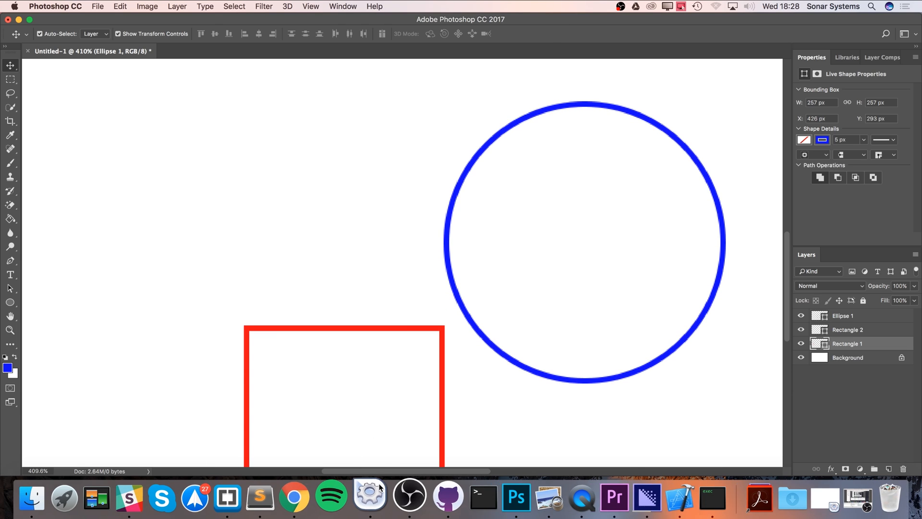
{"action": "left_click", "coordinate": [361, 363]}
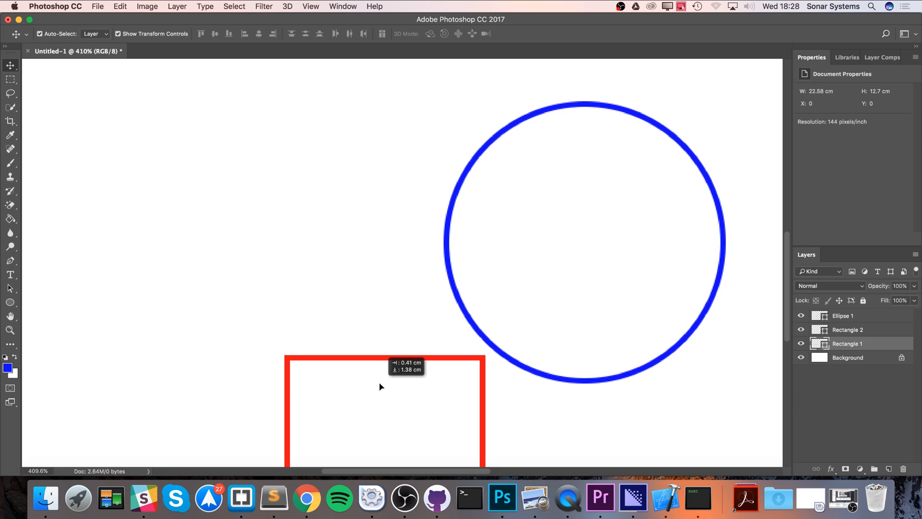
{"action": "left_click", "coordinate": [385, 406]}
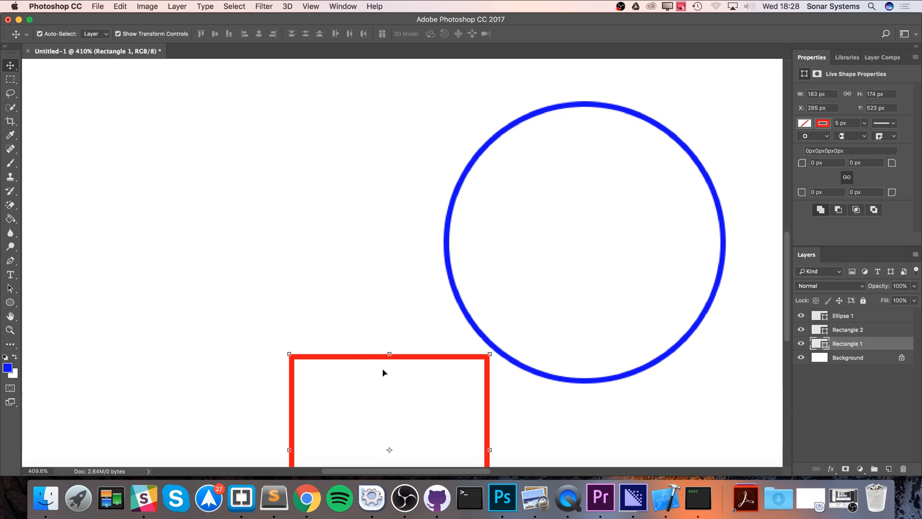
{"action": "mouse_move", "coordinate": [443, 249]}
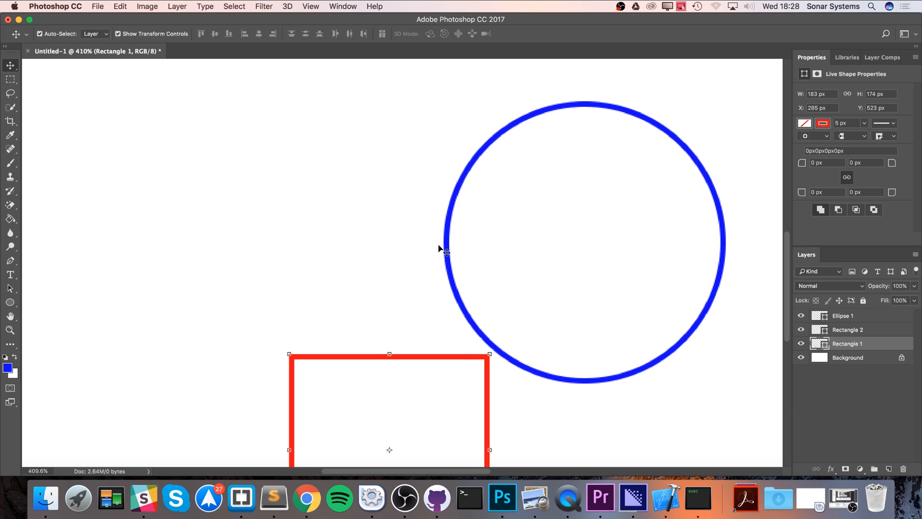
{"action": "mouse_move", "coordinate": [445, 361]}
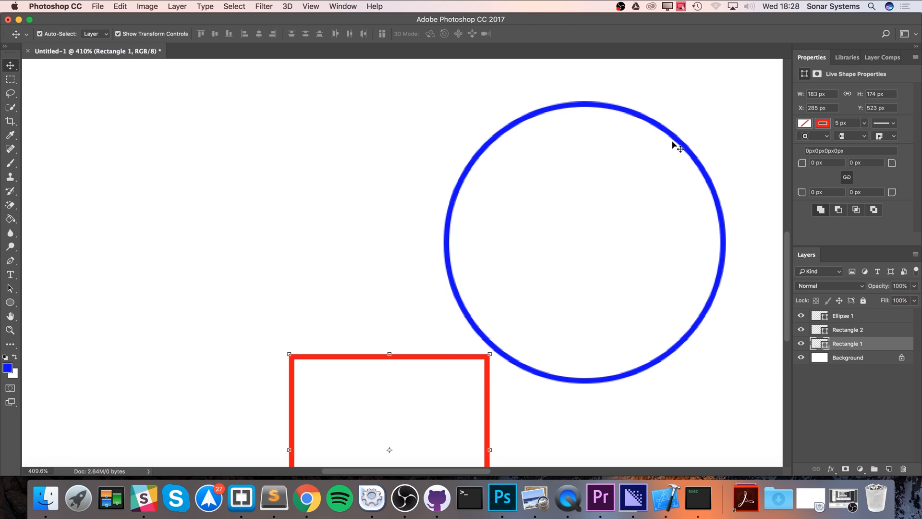
{"action": "mouse_move", "coordinate": [546, 171]}
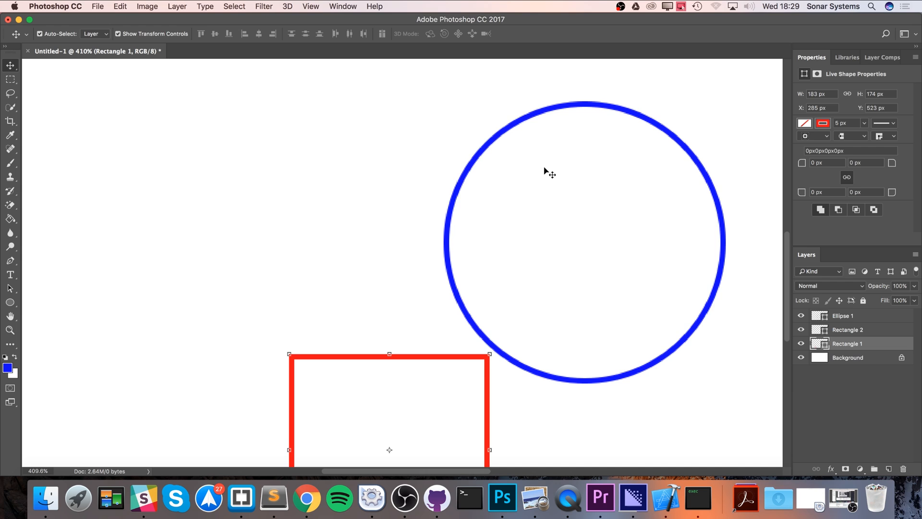